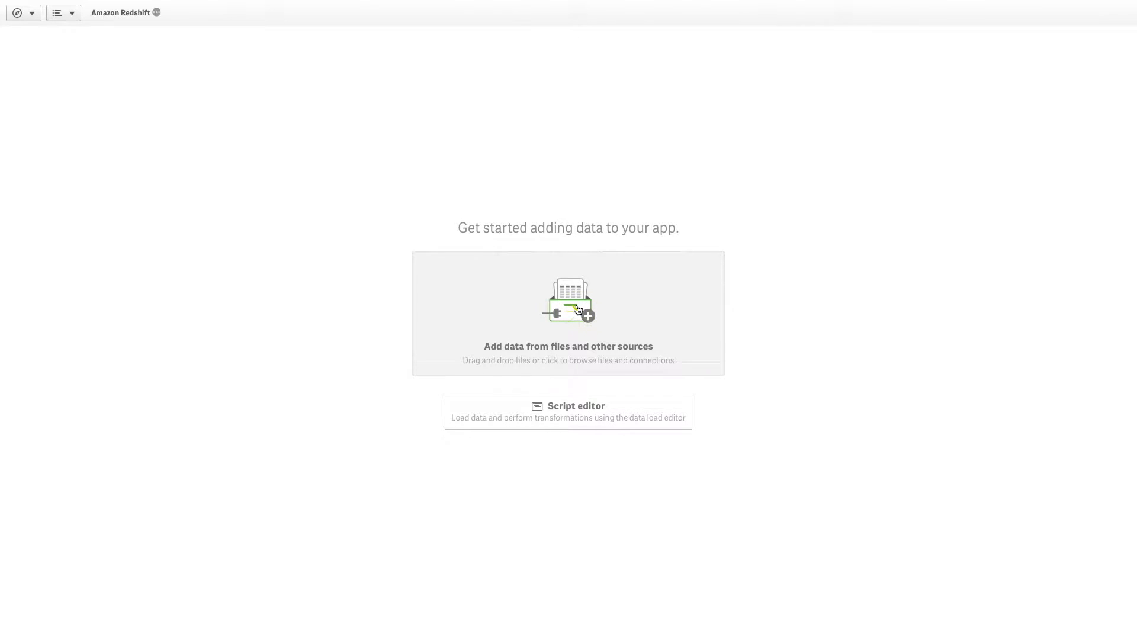
Open the Add data dialog listing connectors for files and other data sources
left_click(568, 312)
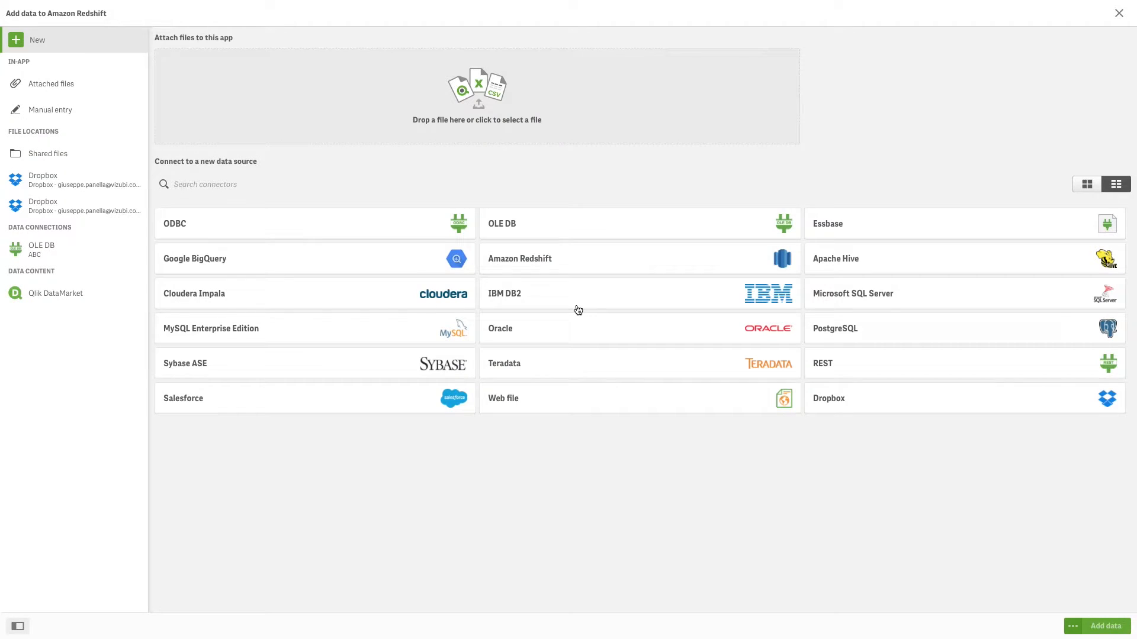
mouse_move(519, 258)
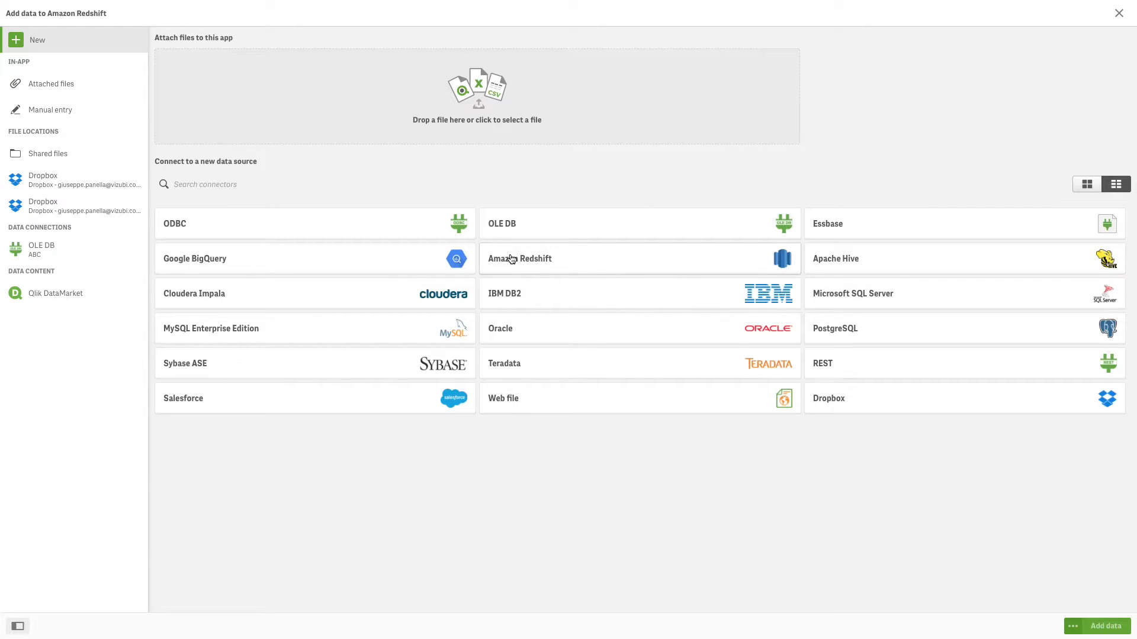
mouse_move(647, 263)
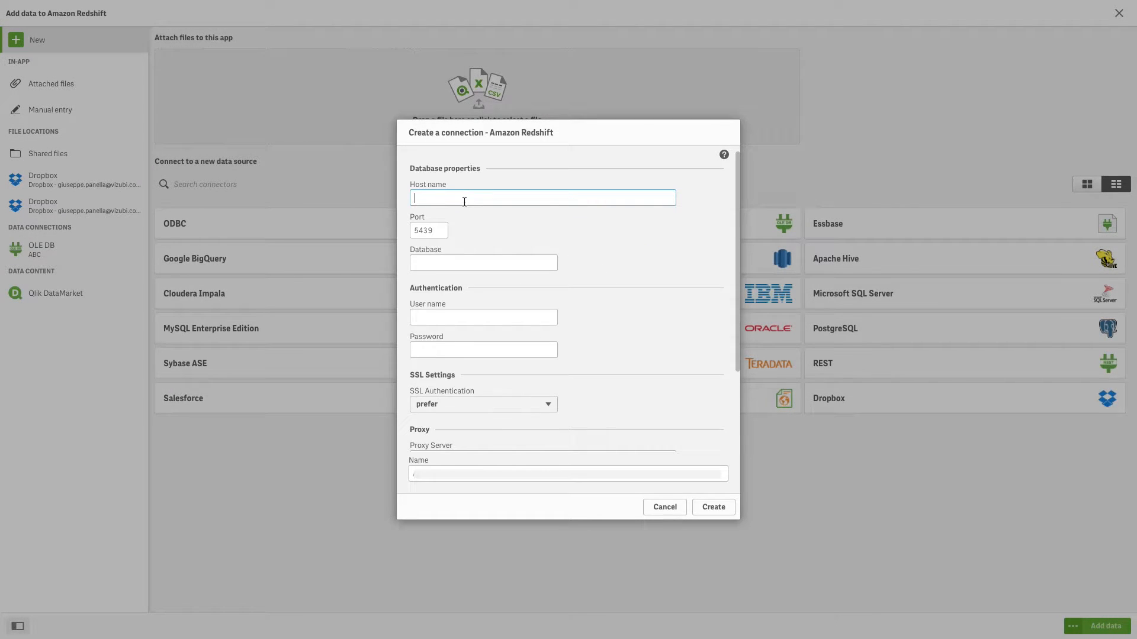
Enter the .redshift.amazonaws host name, then the database, user name and password
type("cl")
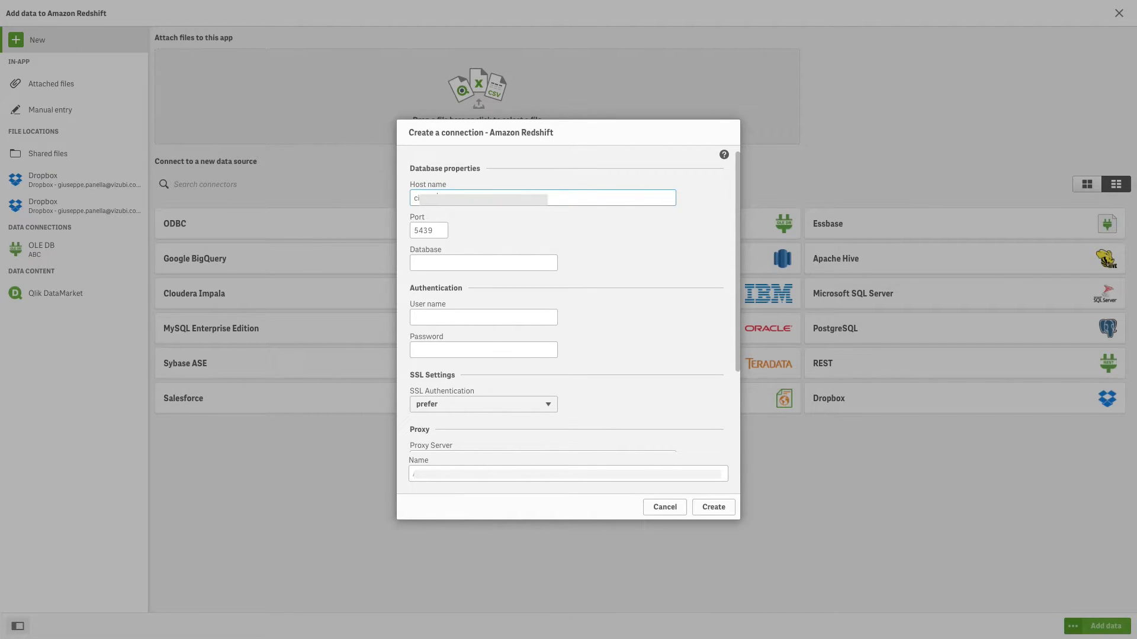
type(".redshift.amazonaws.com")
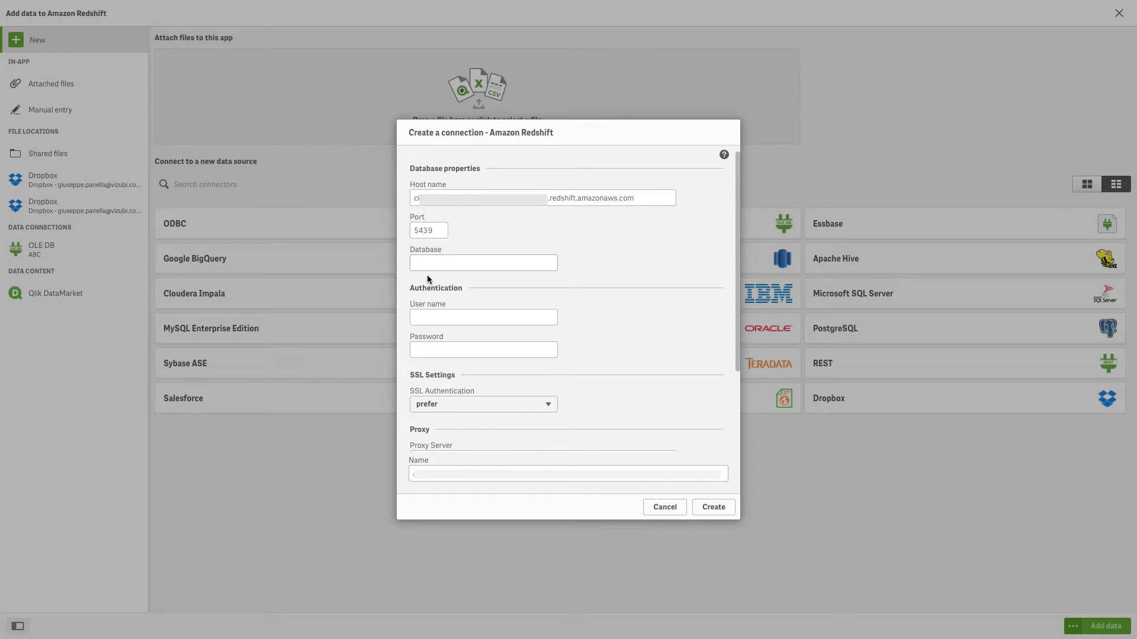
left_click(483, 262)
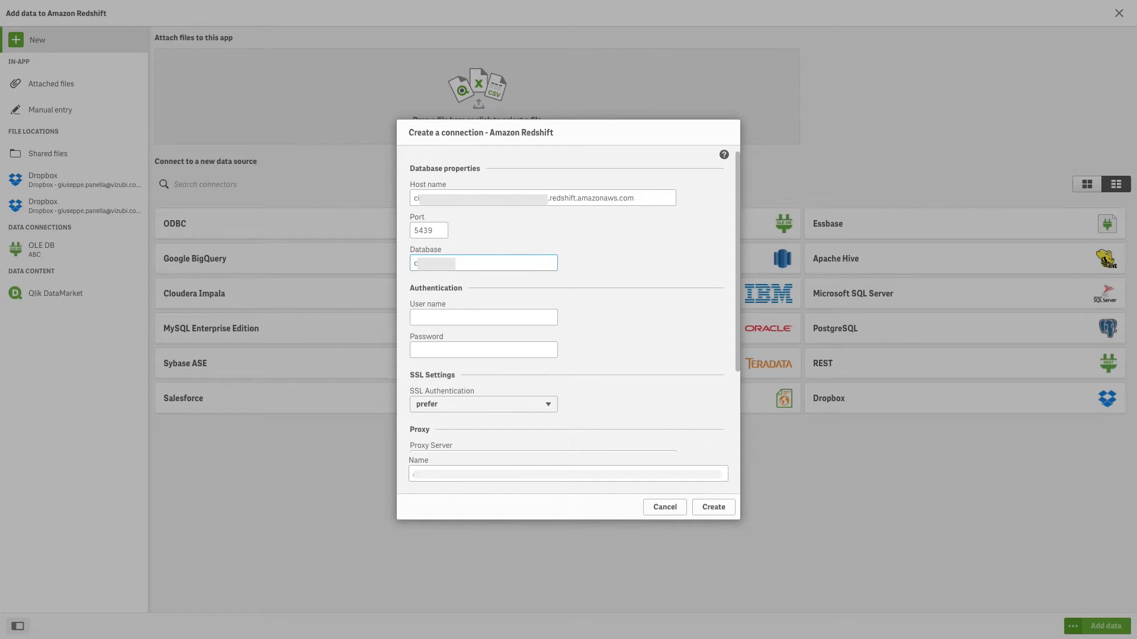
left_click(483, 316)
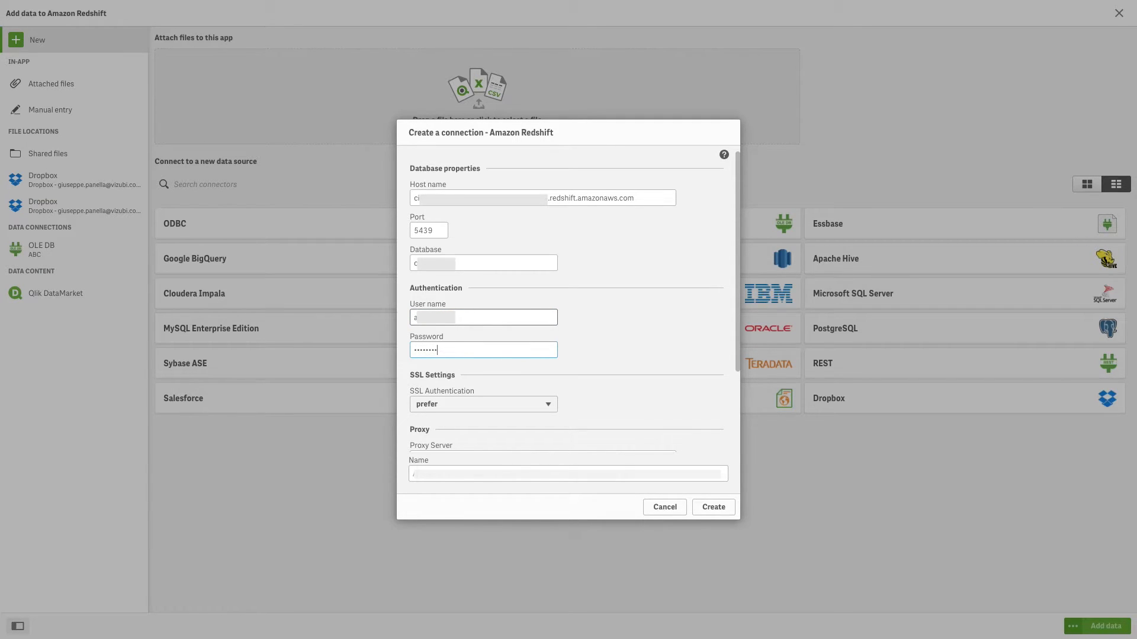
mouse_move(540, 395)
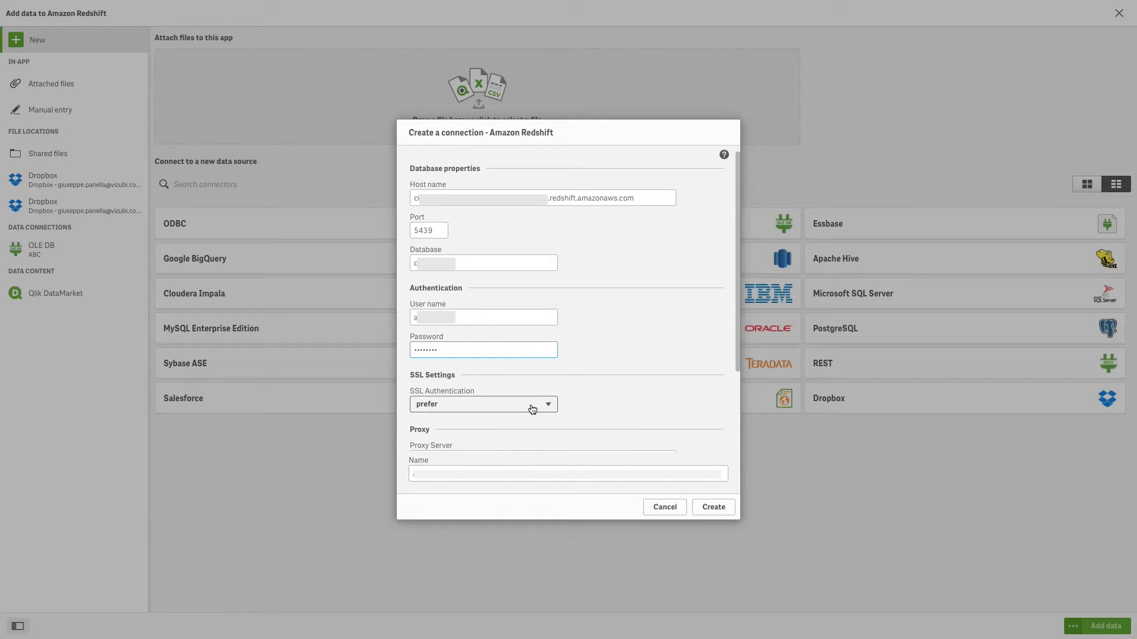
Keep SSL authentication on 'prefer', name it 'Amazon Redshift Connection', and create it
left_click(481, 403)
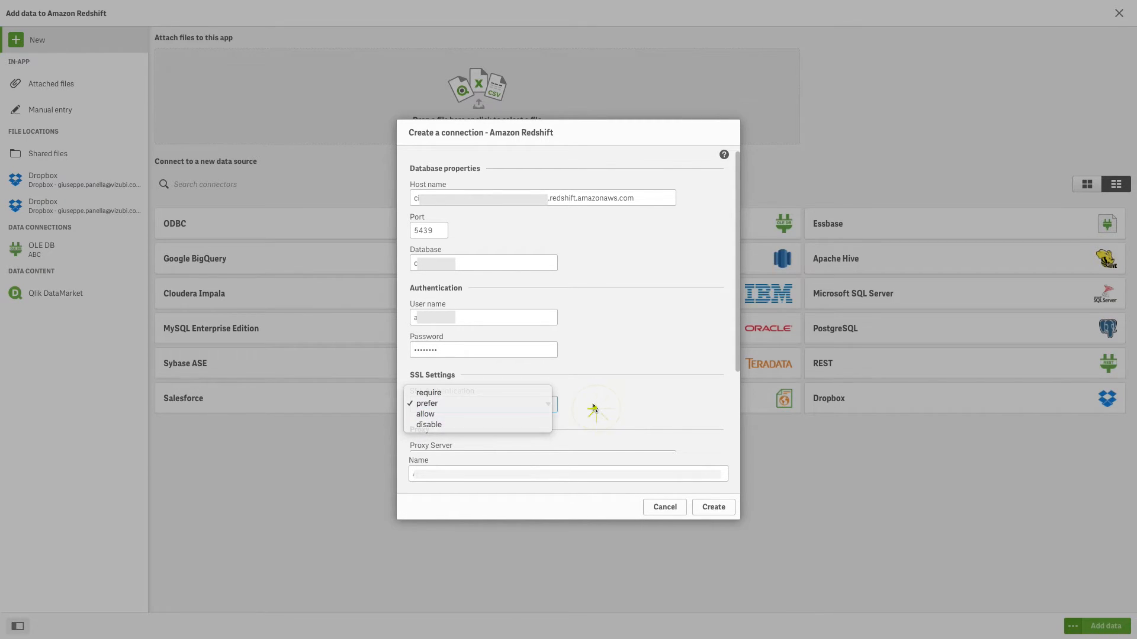
left_click(425, 404)
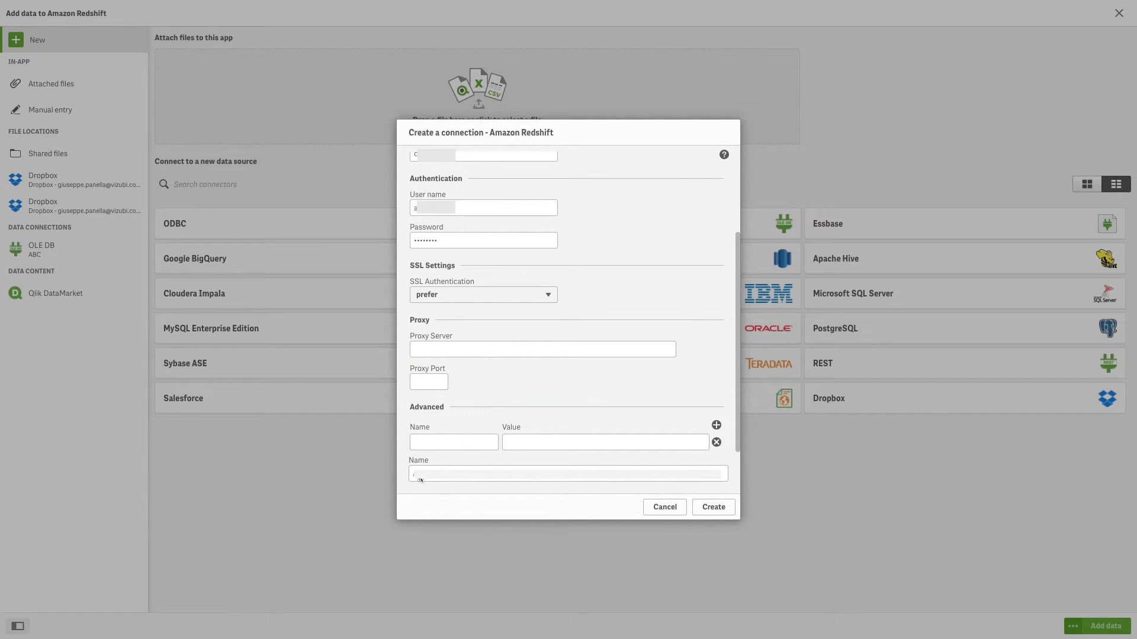
left_click(568, 473)
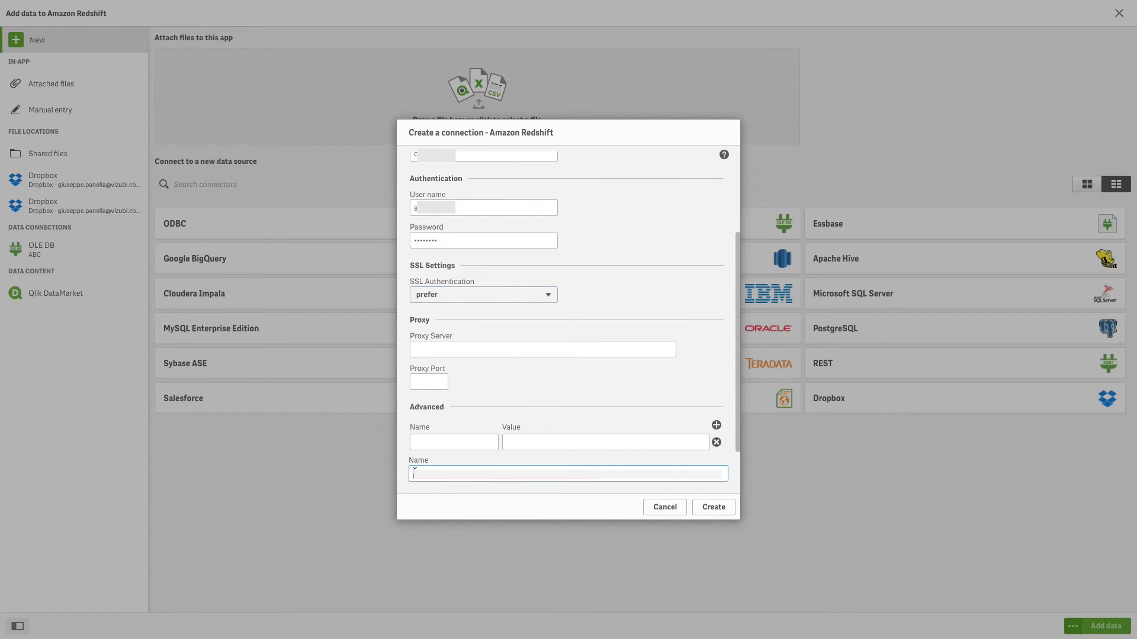
type("Amazon Redshift")
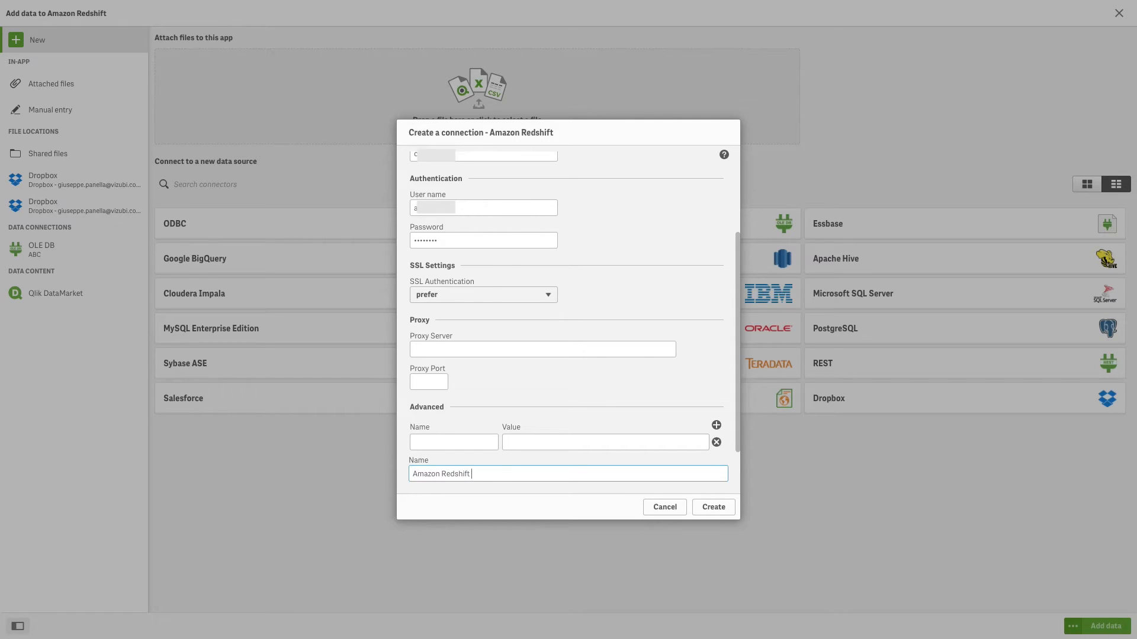
left_click(712, 507)
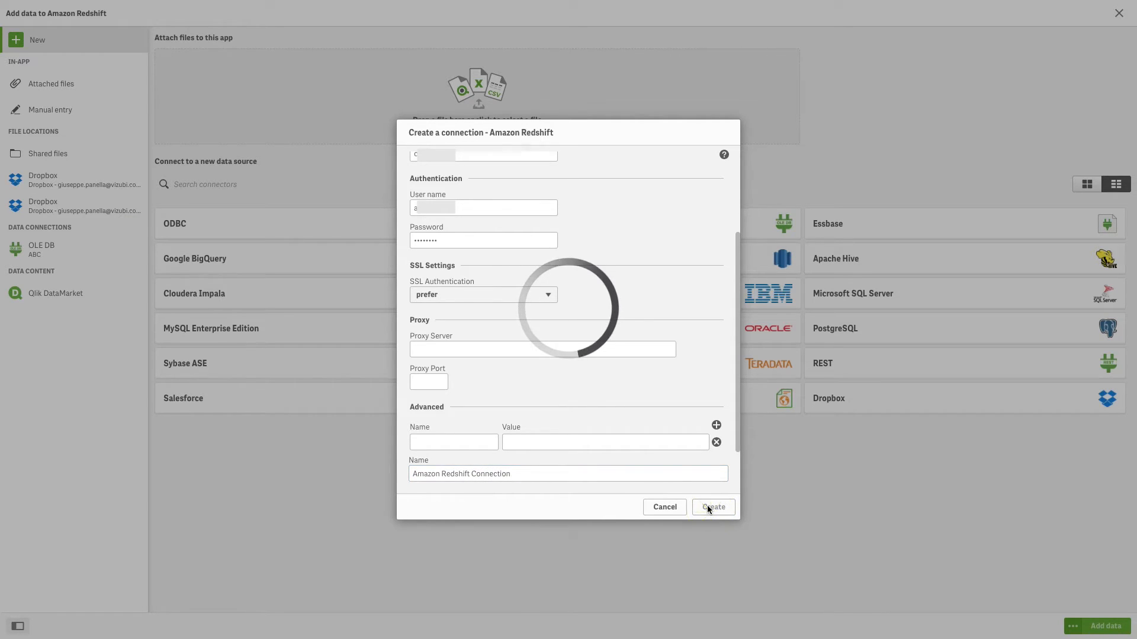
Under owner 'public', select customer, department, lineorder and supplier tables and add them
left_click(712, 507)
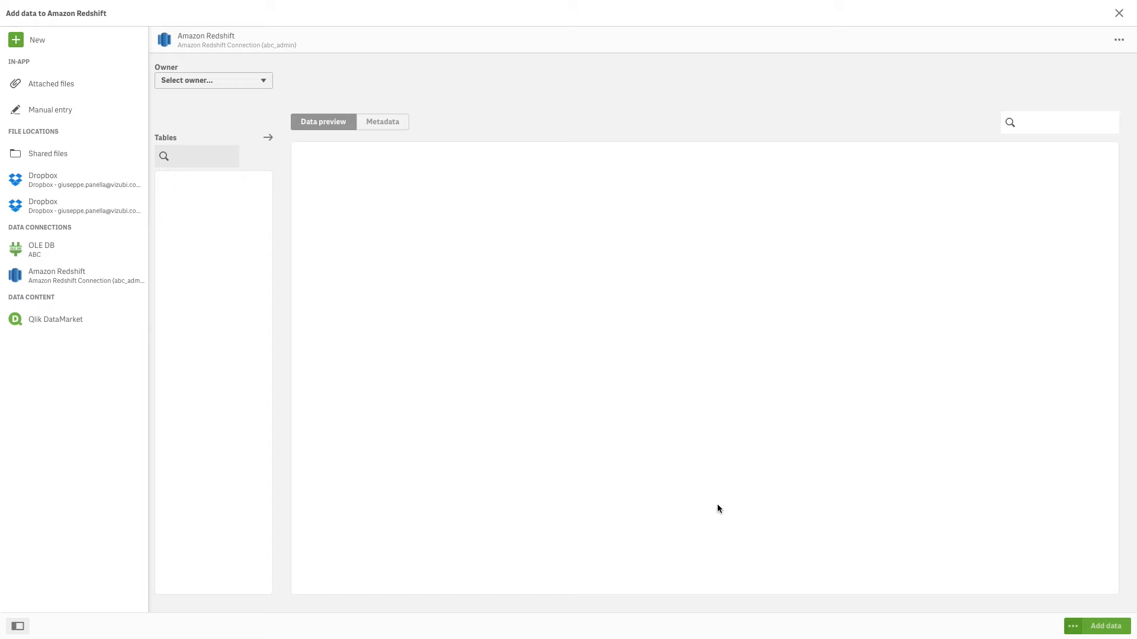
left_click(214, 80)
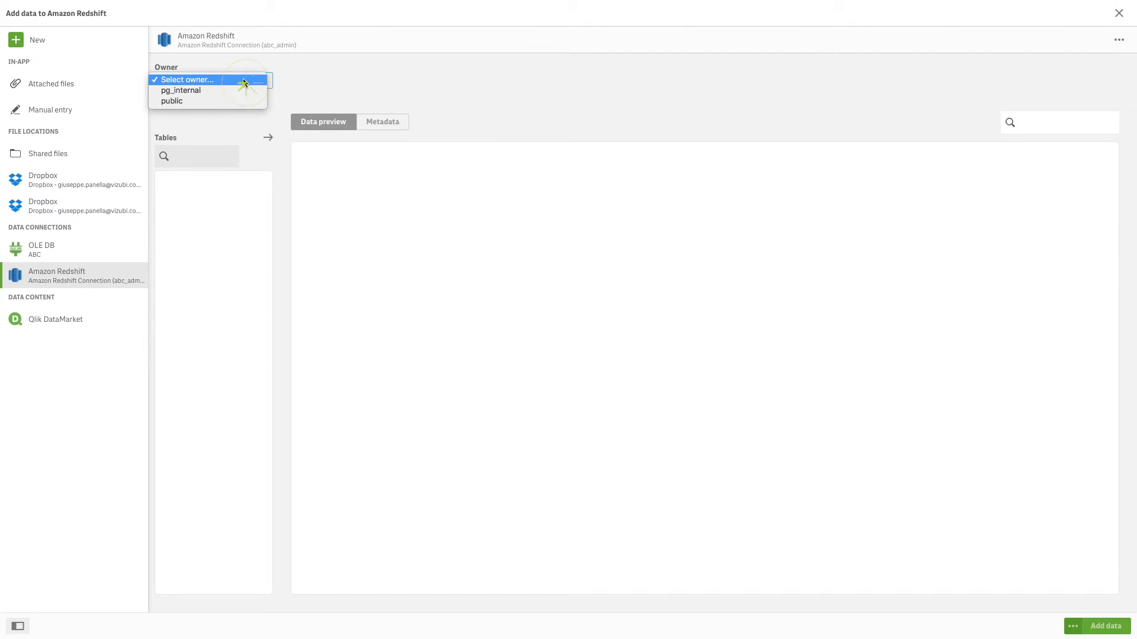
left_click(171, 100)
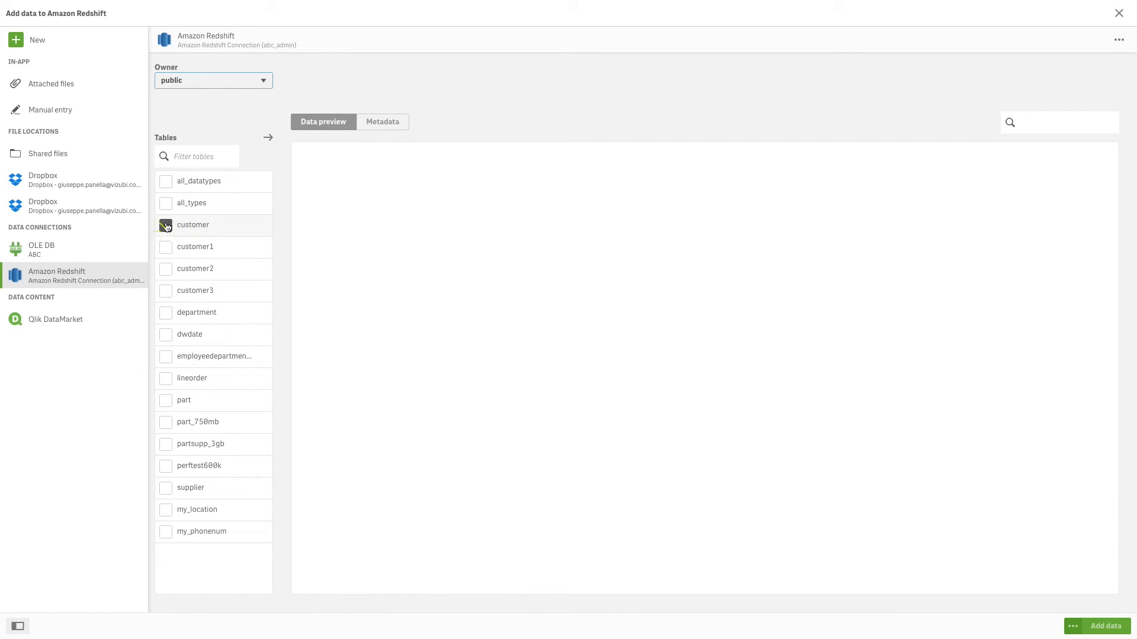
left_click(165, 312)
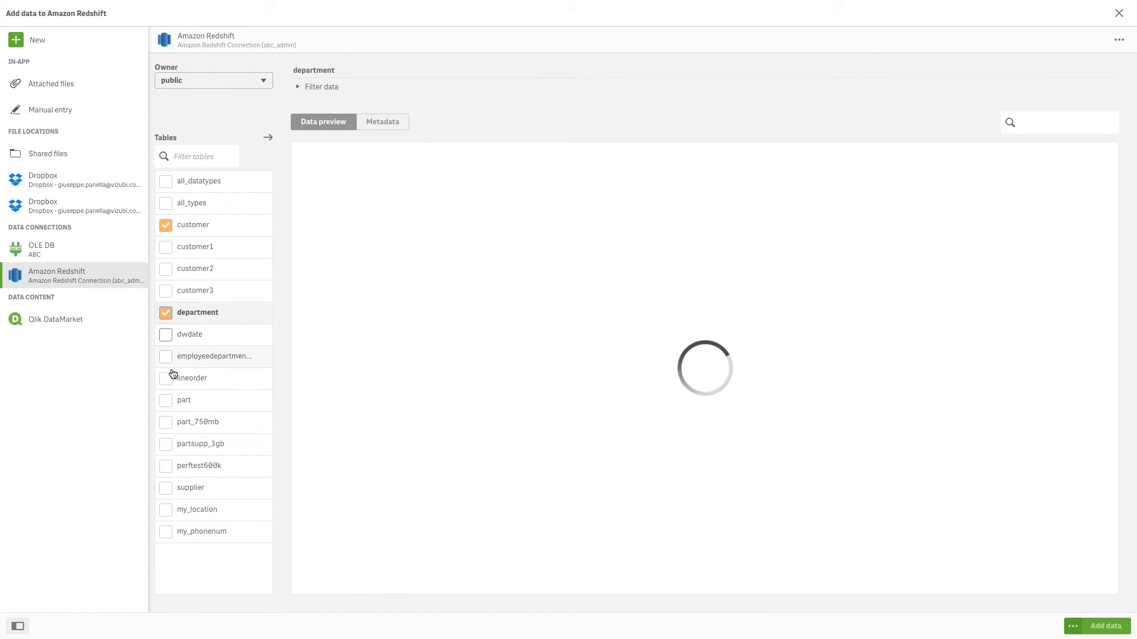
left_click(166, 378)
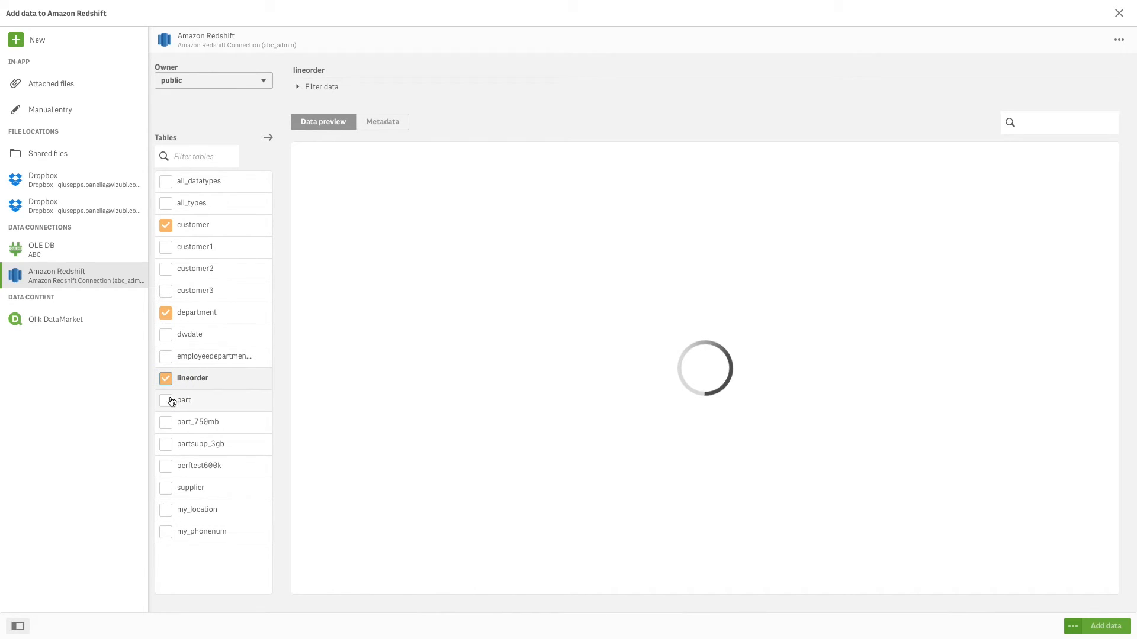
left_click(191, 487)
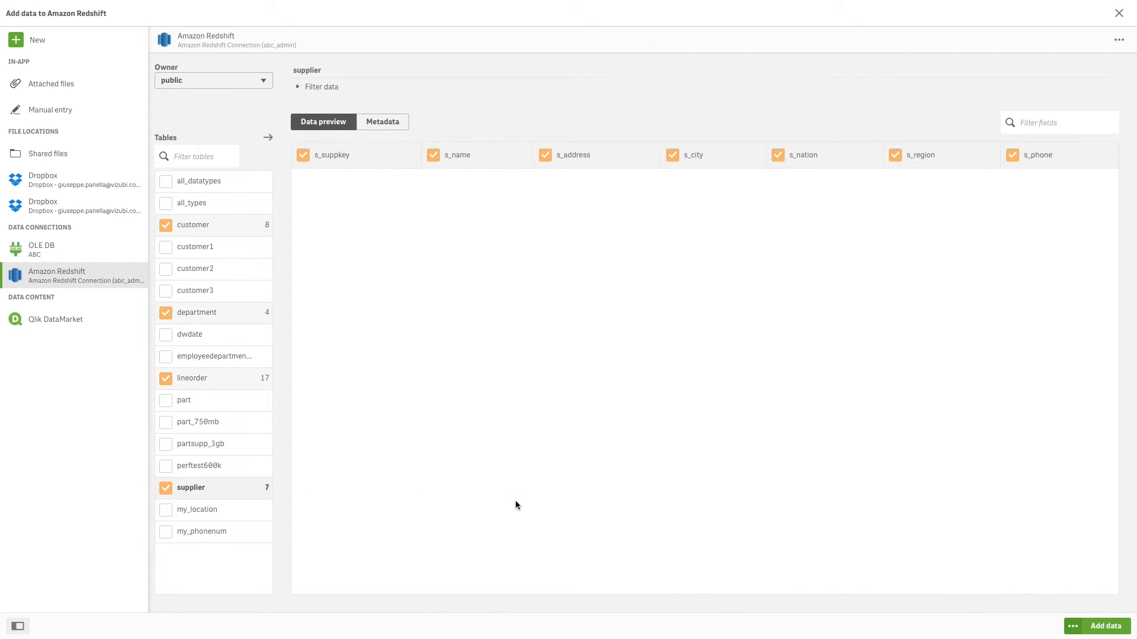
left_click(1104, 626)
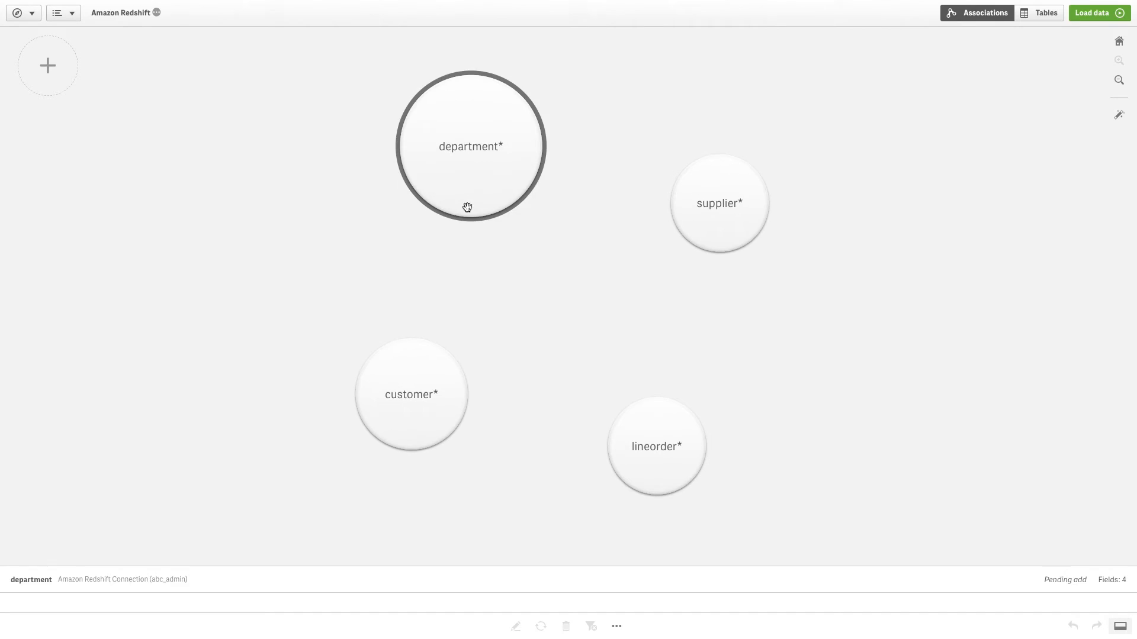
Preview the department table, then load the four tables into the app
left_click(470, 145)
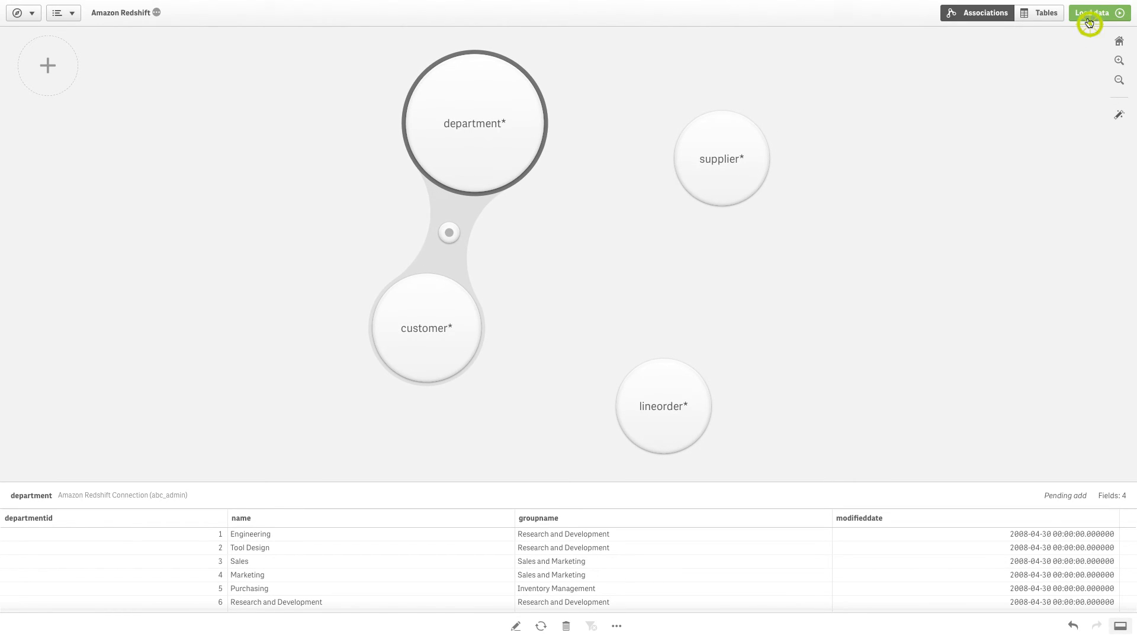
left_click(1092, 12)
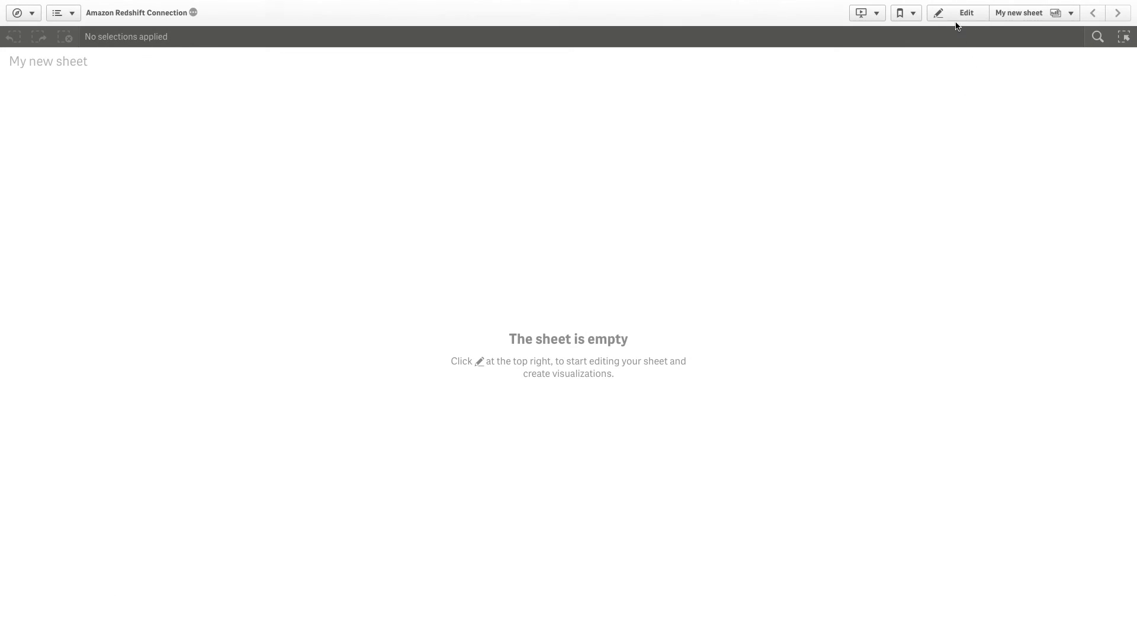
Put the empty sheet in edit mode and show the Fields asset list
left_click(966, 13)
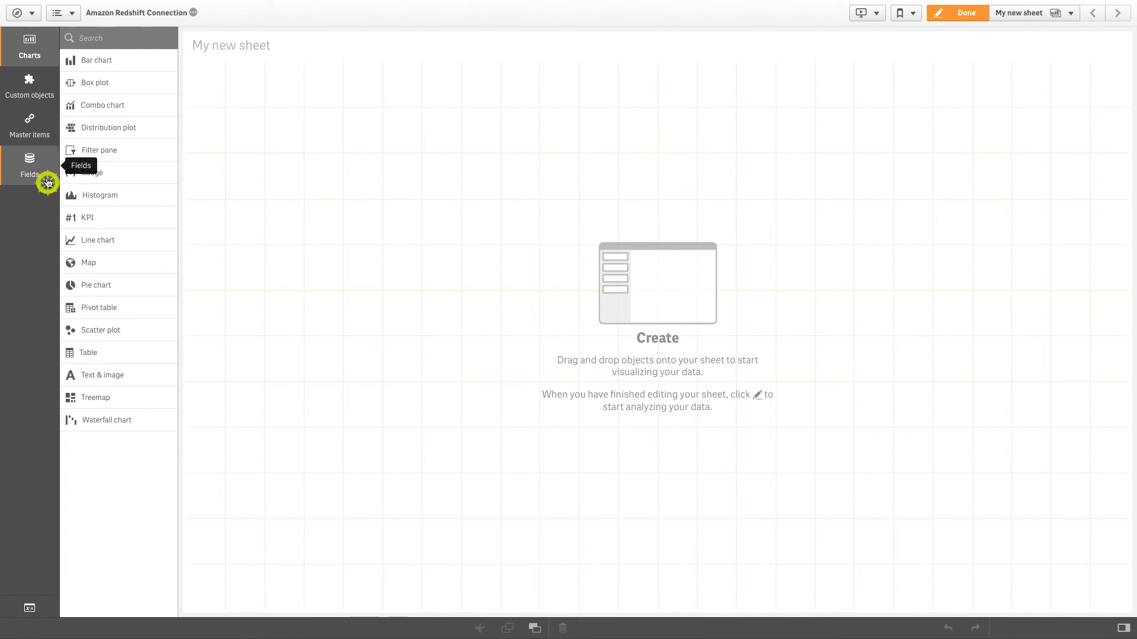
left_click(30, 165)
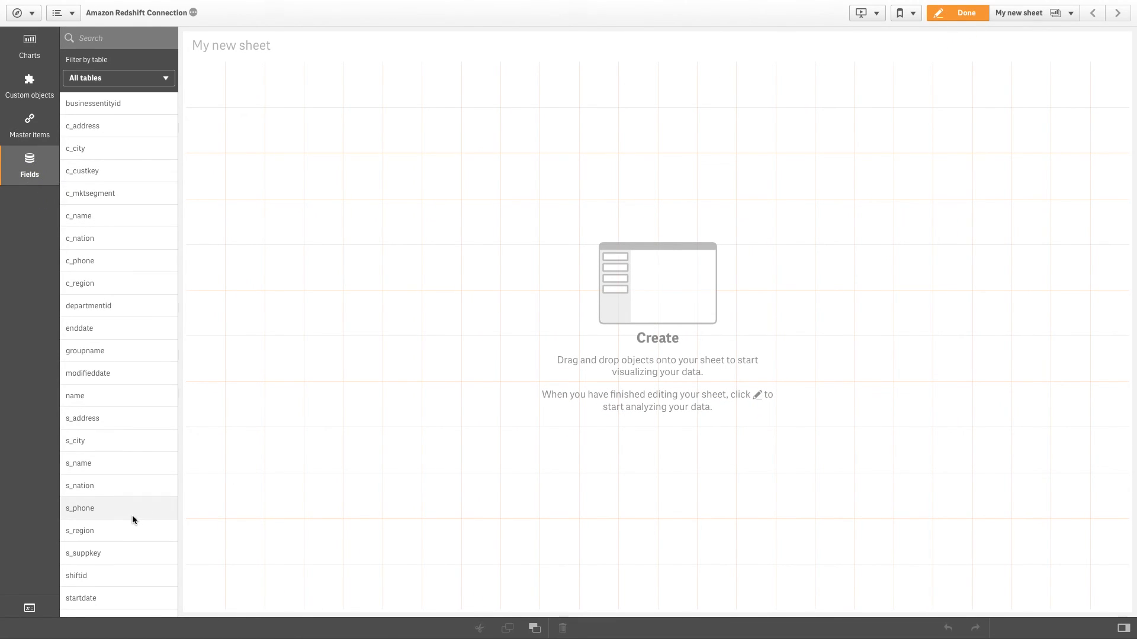